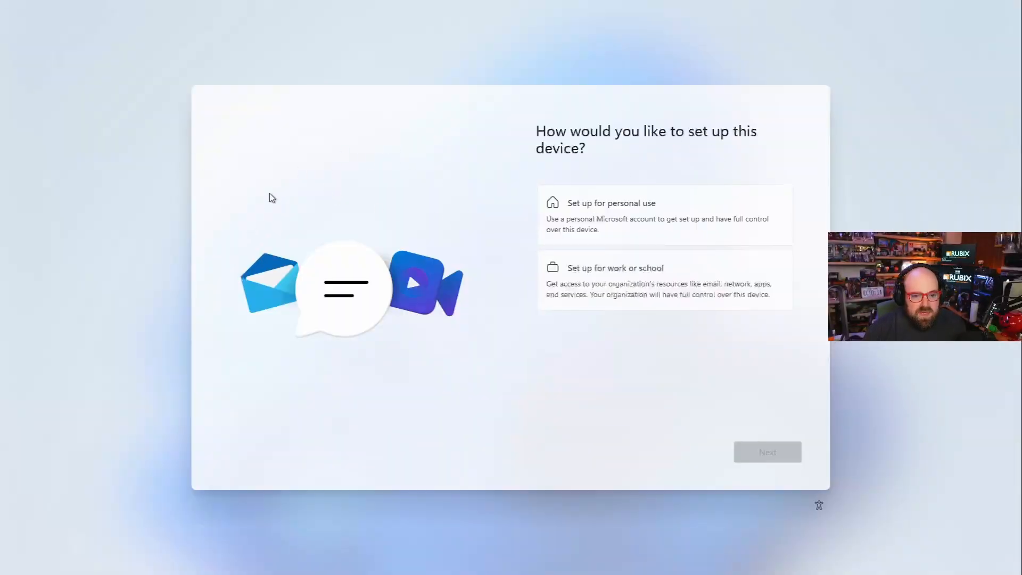
mouse_move(789, 420)
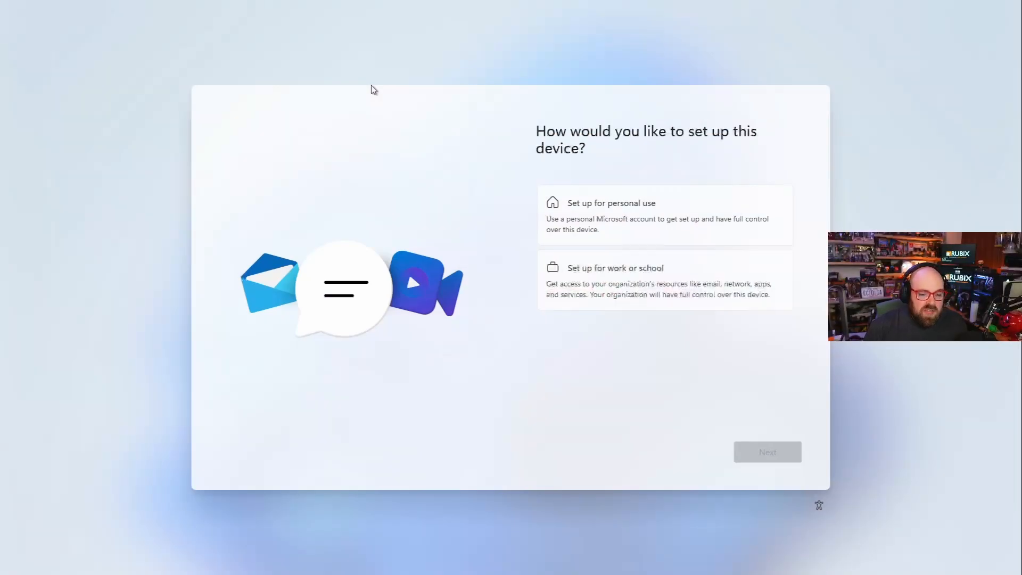
mouse_move(362, 33)
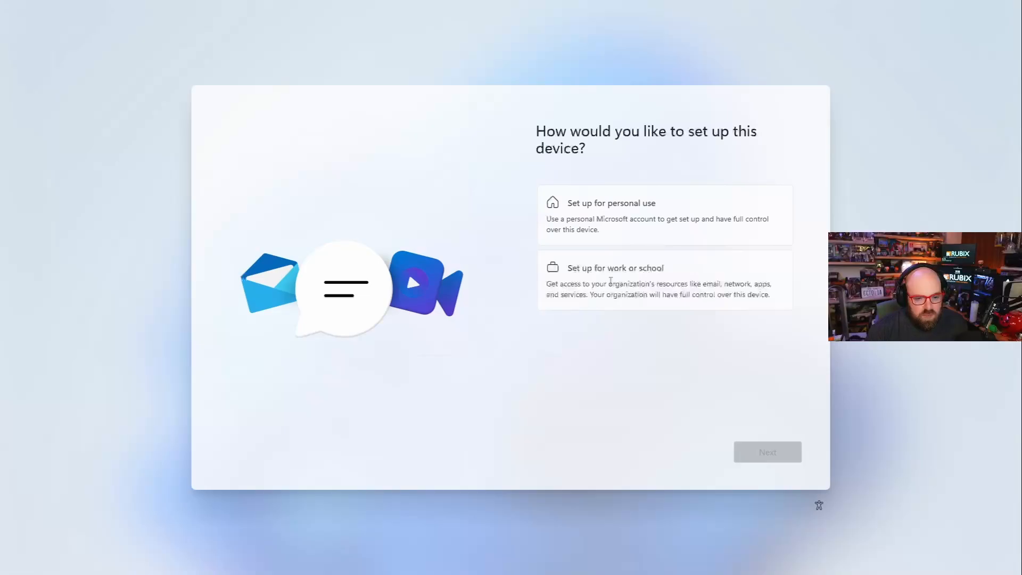
Choose to set up the device for personal use instead of work or school
click(663, 280)
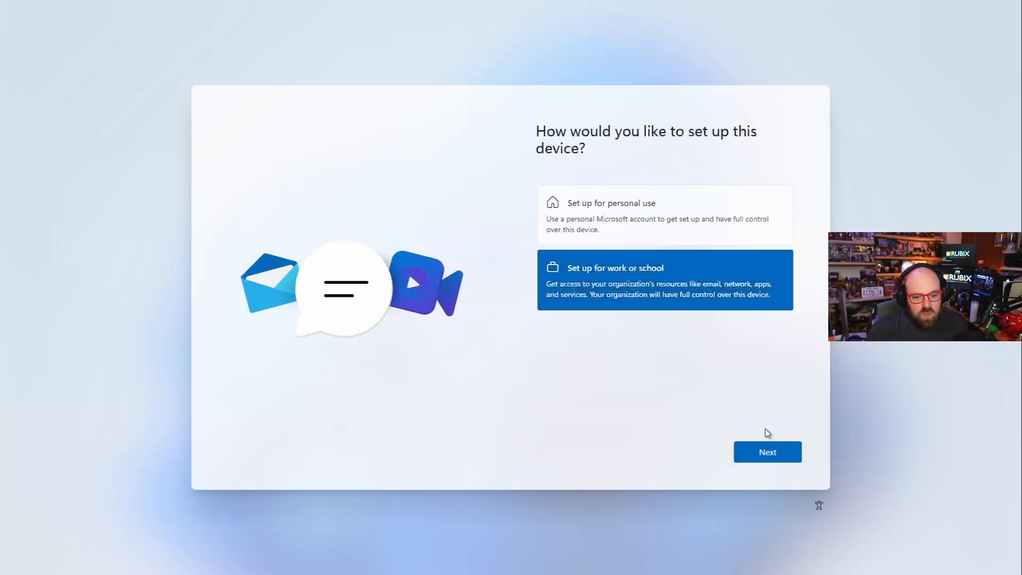
mouse_move(637, 312)
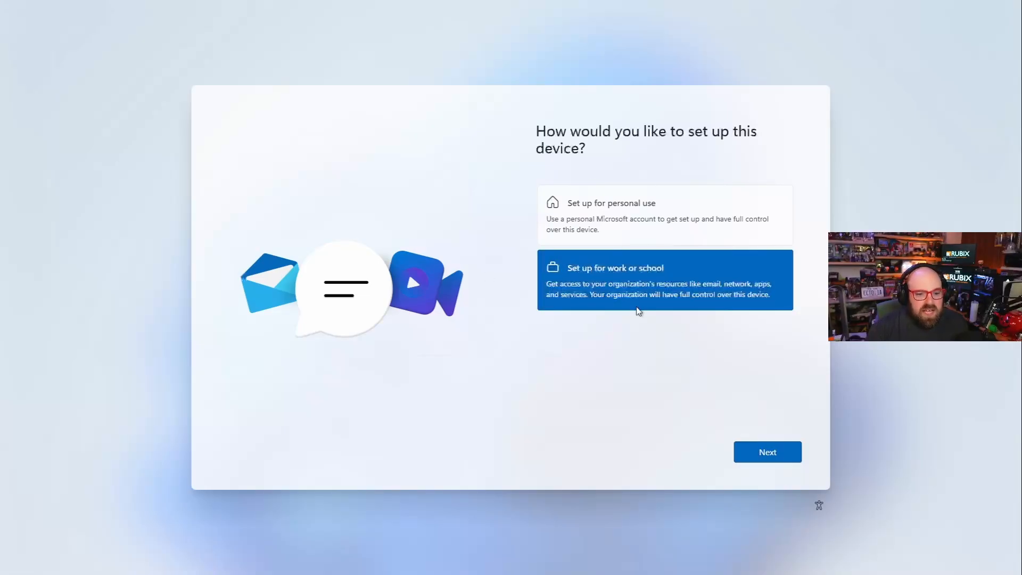
mouse_move(832, 477)
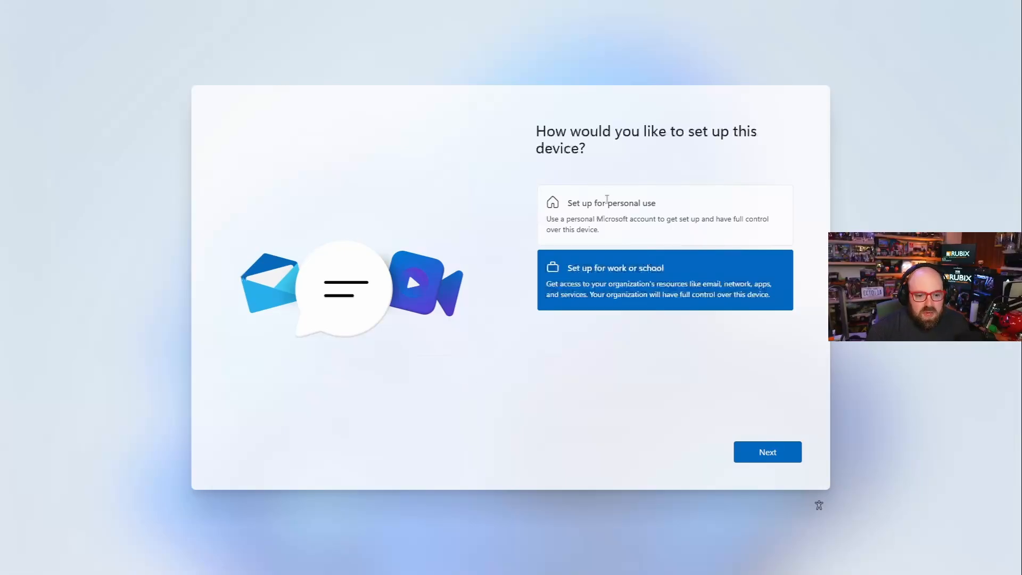
click(664, 214)
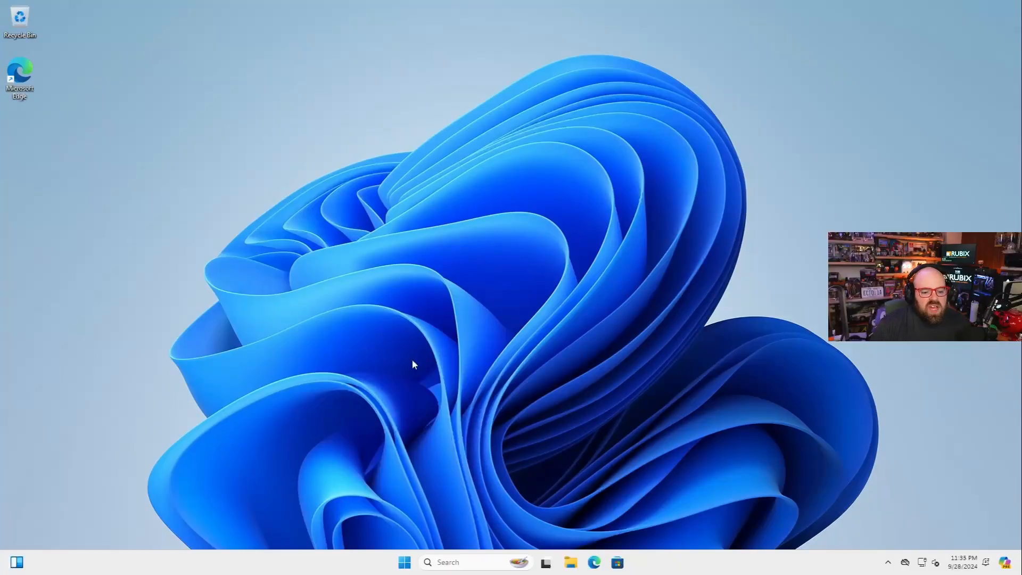
mouse_move(884, 564)
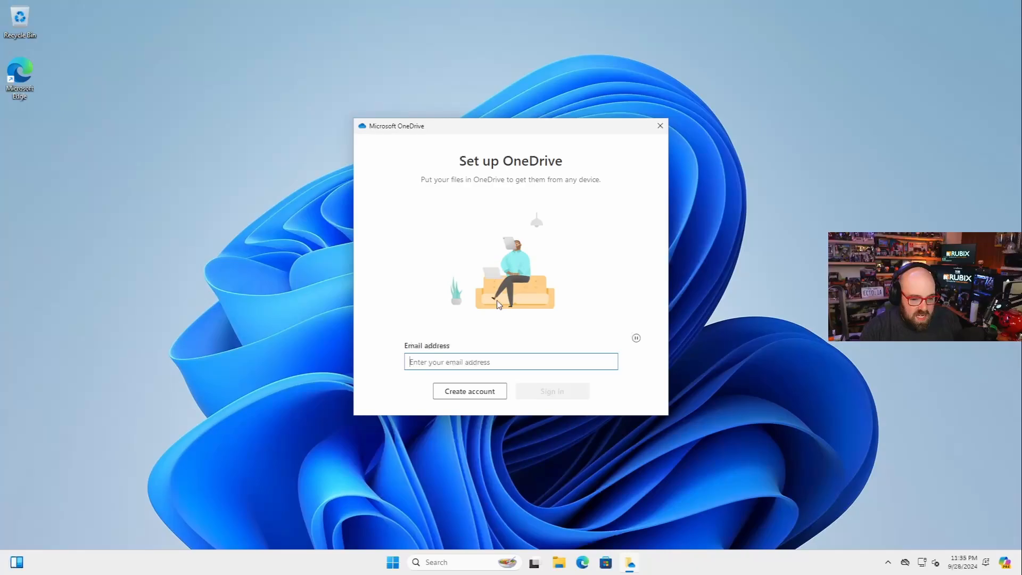
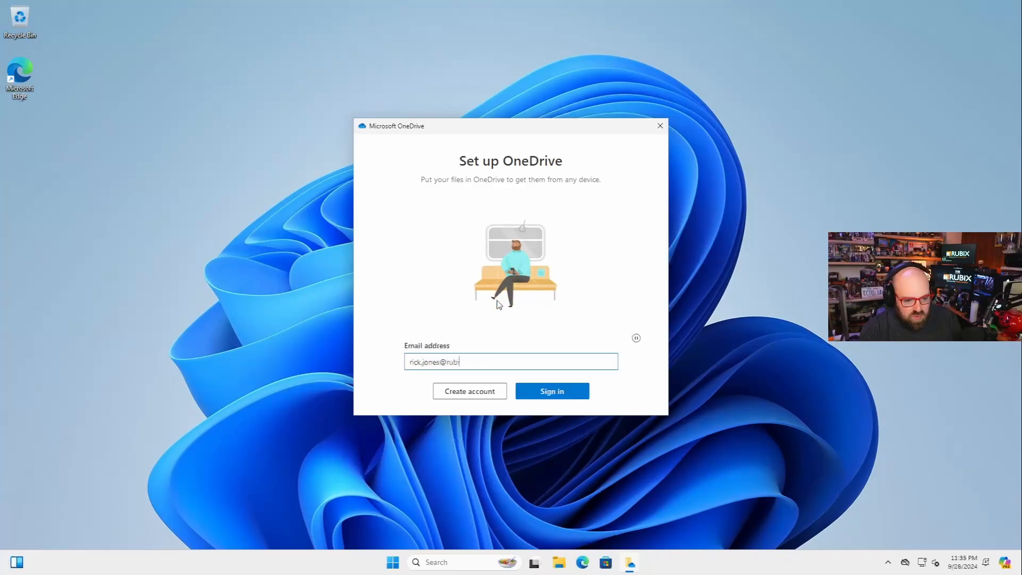
Enter the work email starting 'rick' and sign in to reach the password page
click(551, 391)
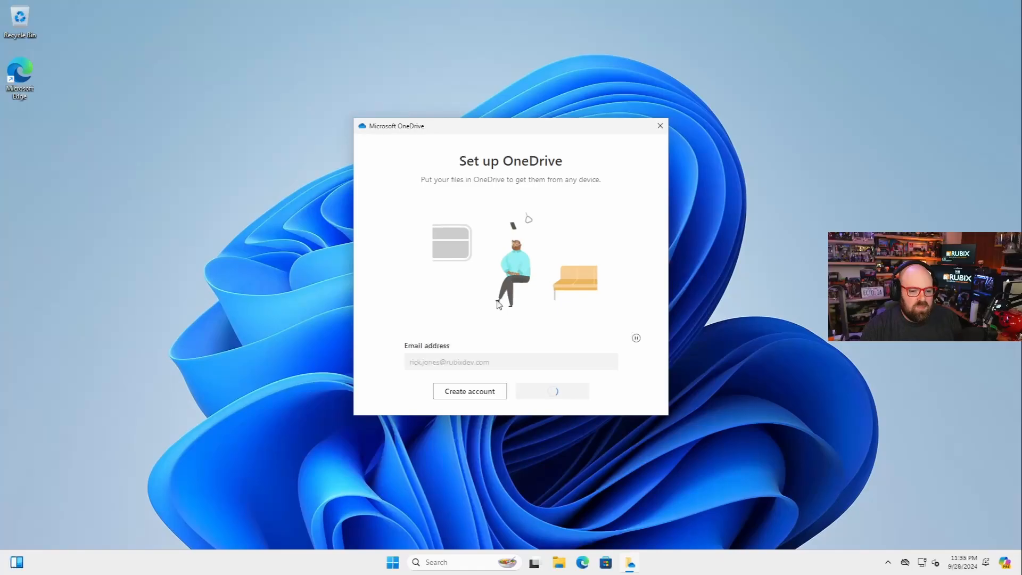
click(552, 391)
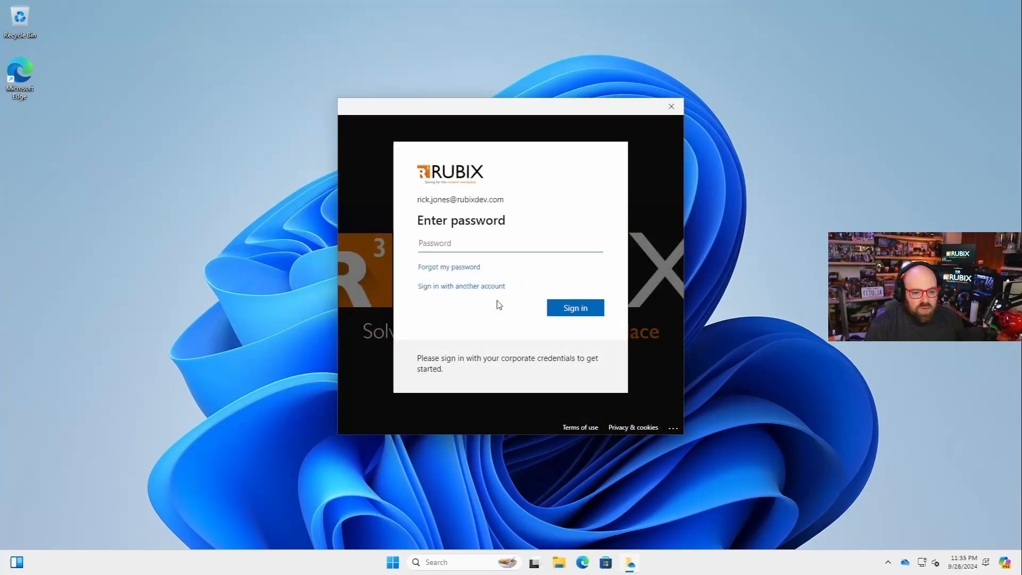
Enter the work account password, then bring up File Explorer from the taskbar
text(•••••)
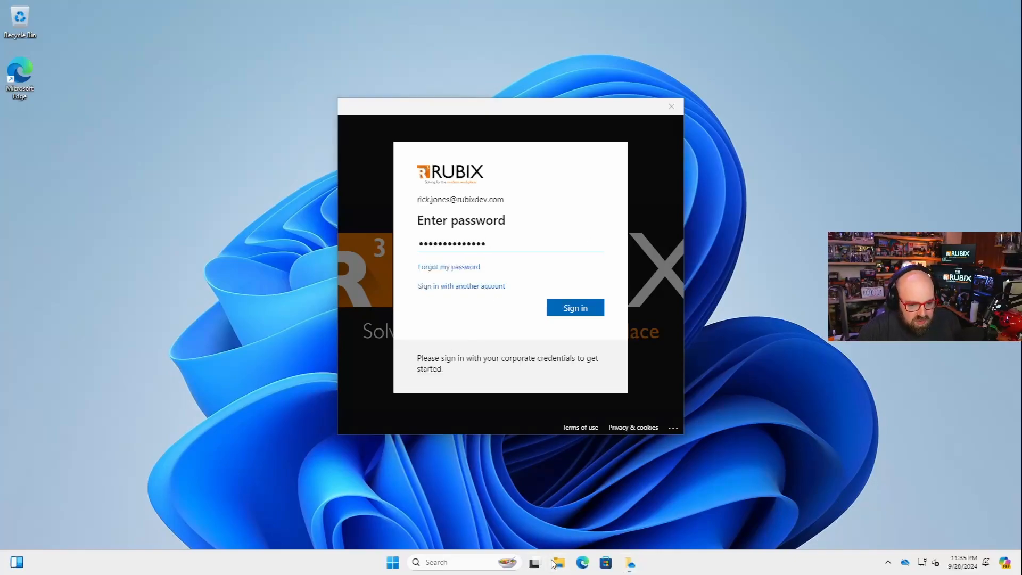
click(557, 562)
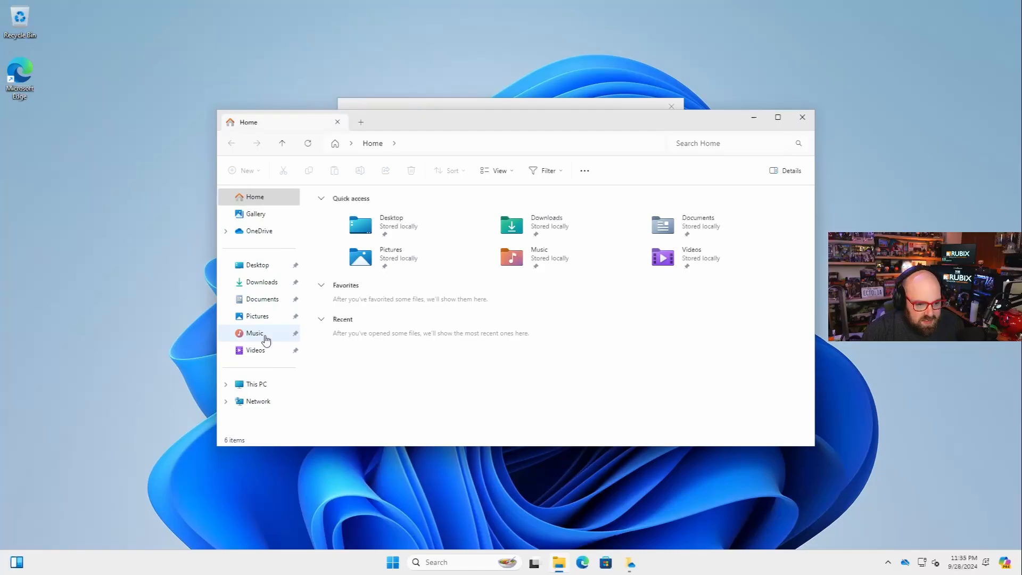
Browse This PC into Local Disk (C:) and one of its folders
click(257, 385)
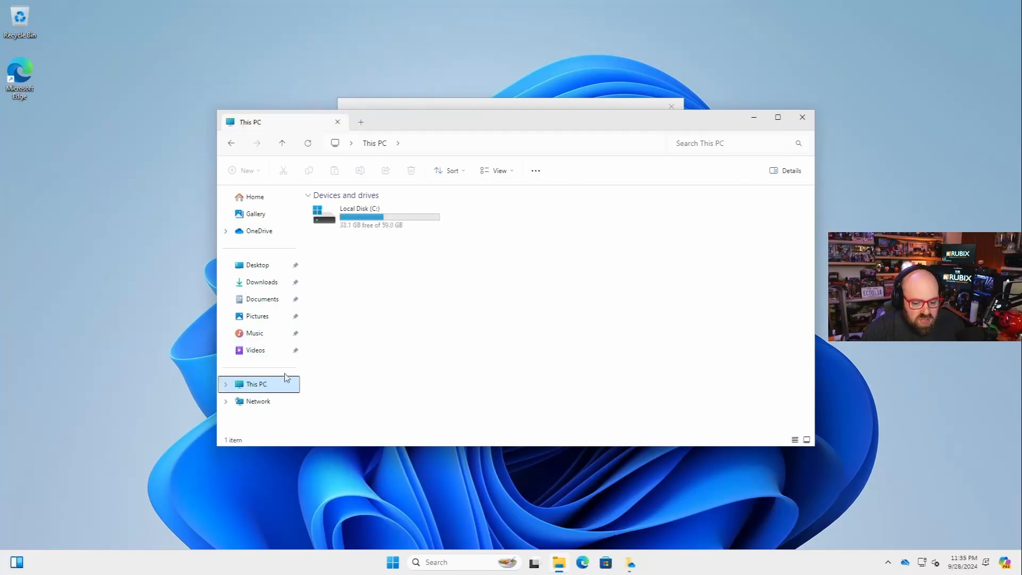
double_click(359, 216)
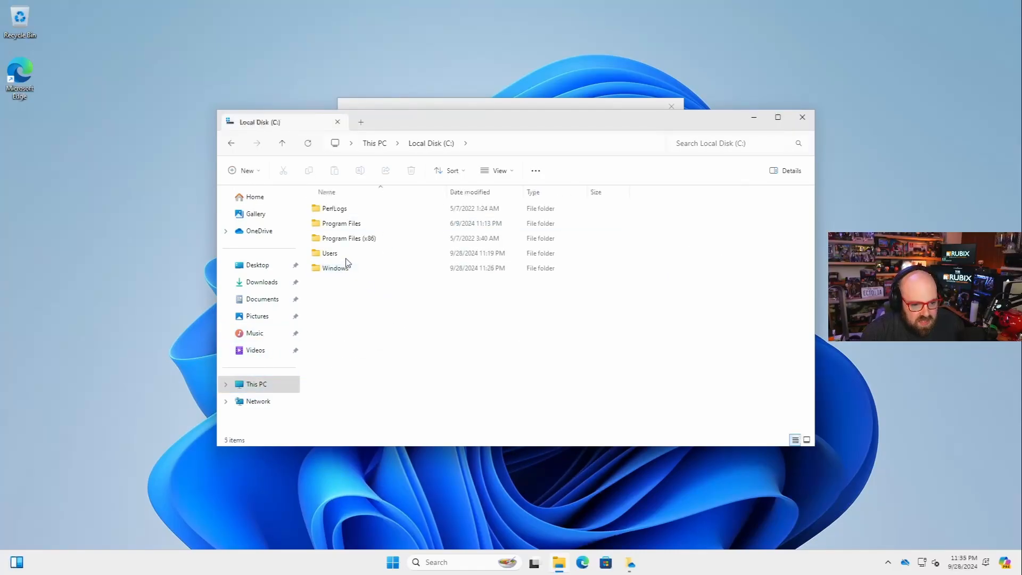
double_click(330, 253)
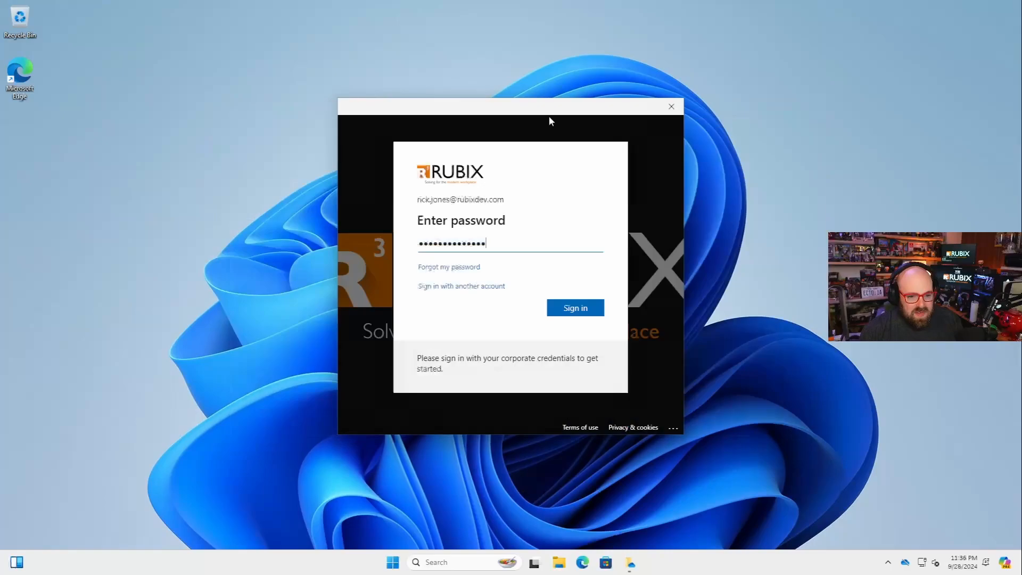
Submit the work password to reach the 'Stay signed in to all your apps' prompt
click(575, 307)
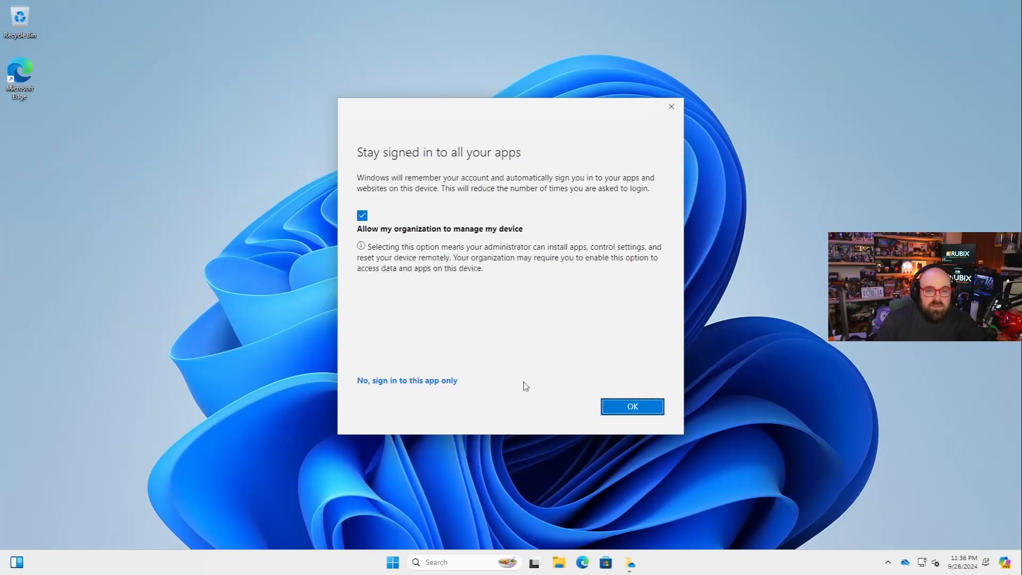
mouse_move(553, 318)
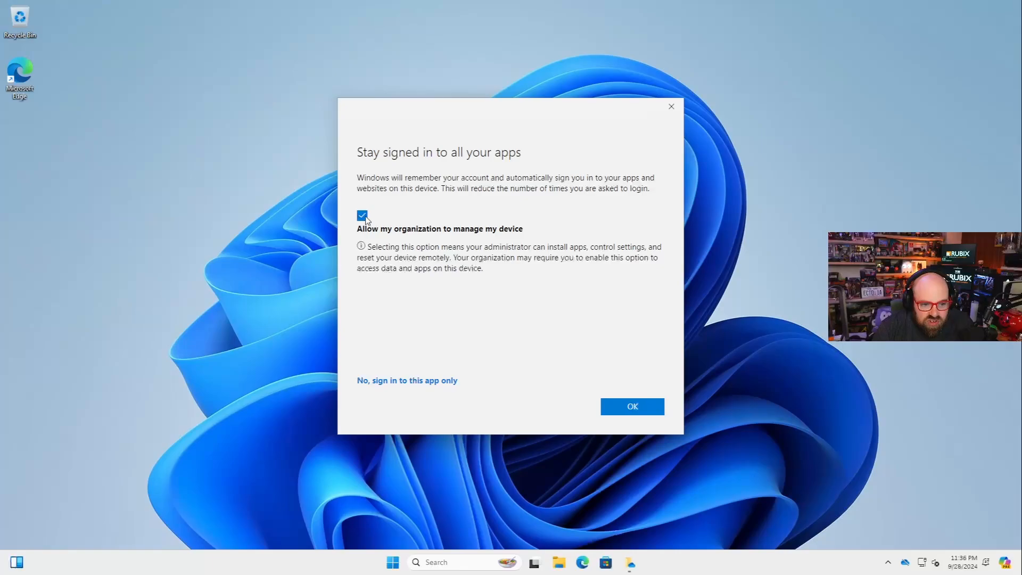
Uncheck 'Allow my organization to manage my device'
click(362, 217)
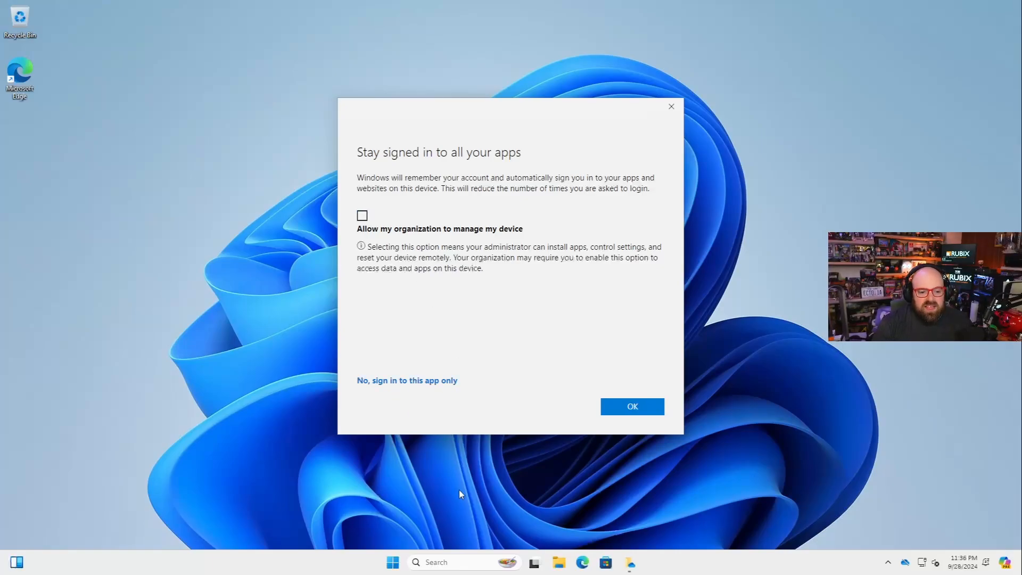